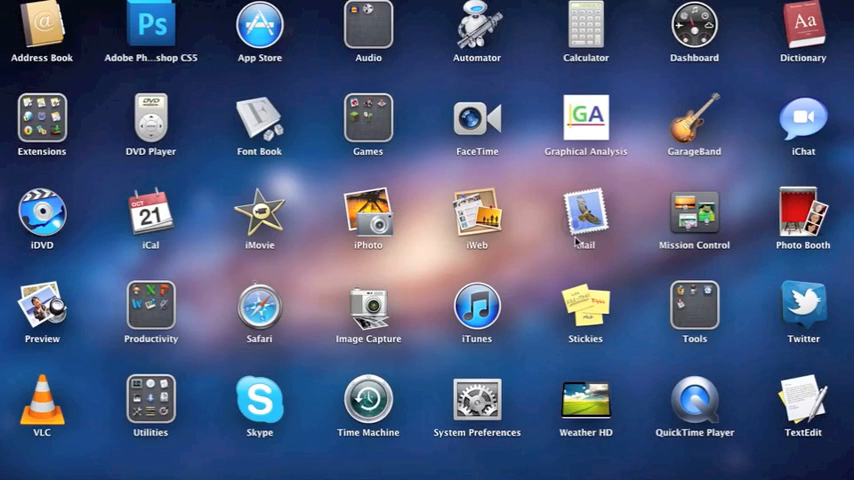
{"action": "mouse_move", "coordinate": [419, 192]}
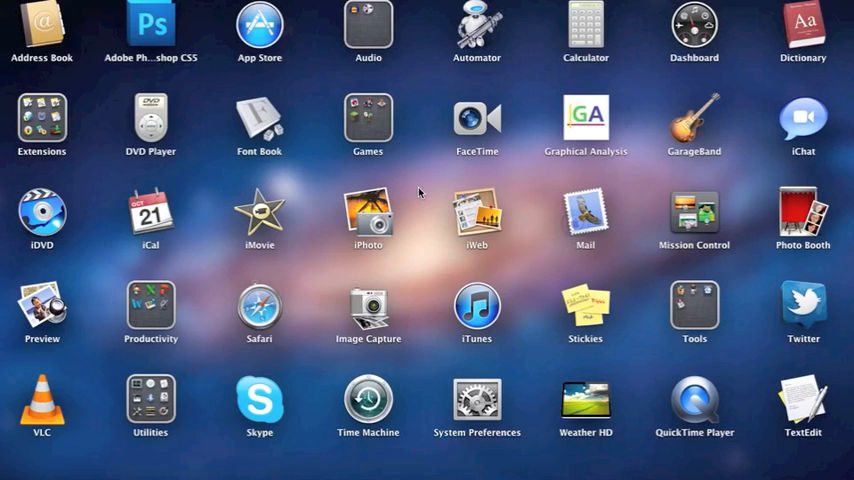
{"action": "mouse_move", "coordinate": [422, 168]}
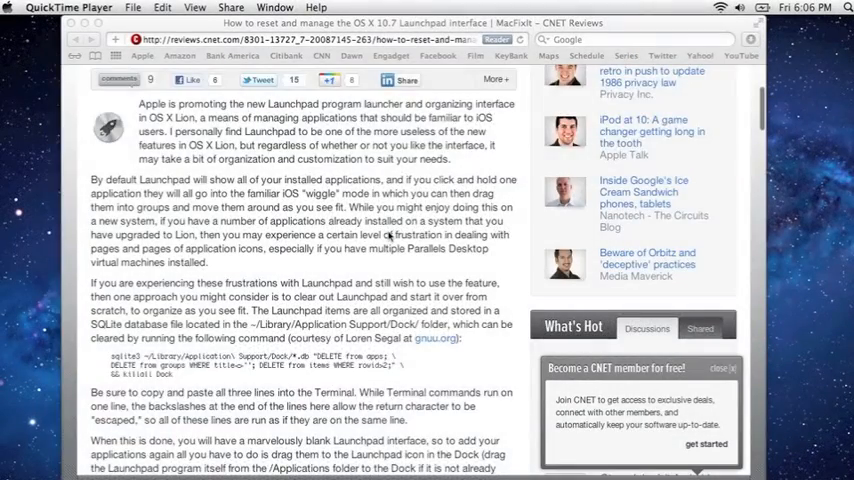
Scroll the article to the sqlite3 command, then search Spotlight for 'term'
{"action": "scroll", "scroll_direction": "down", "scroll_amount": 3}
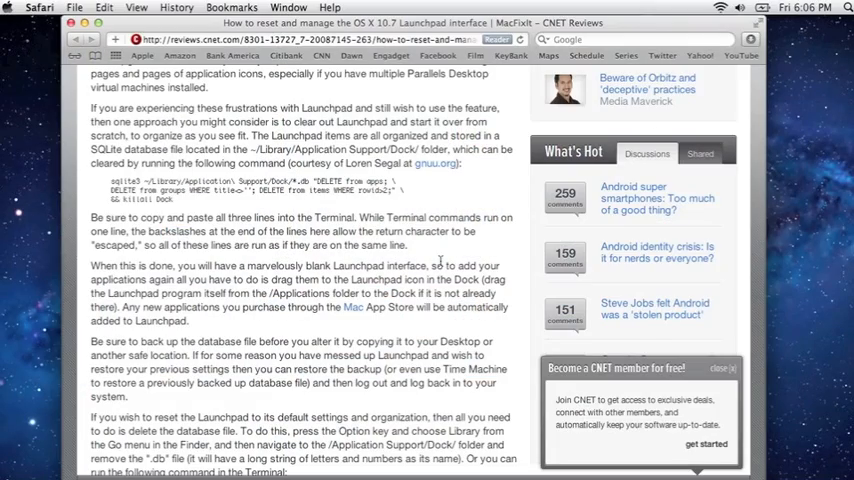
{"action": "left_click", "coordinate": [845, 8]}
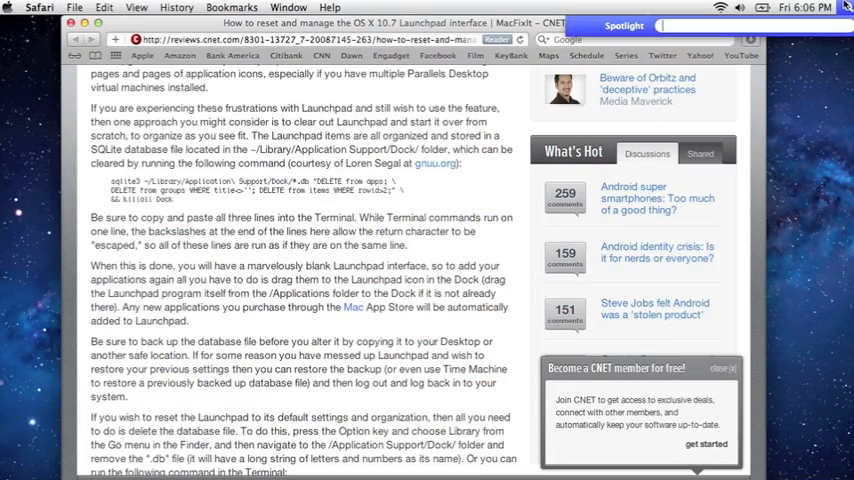
{"action": "type", "text": "term"}
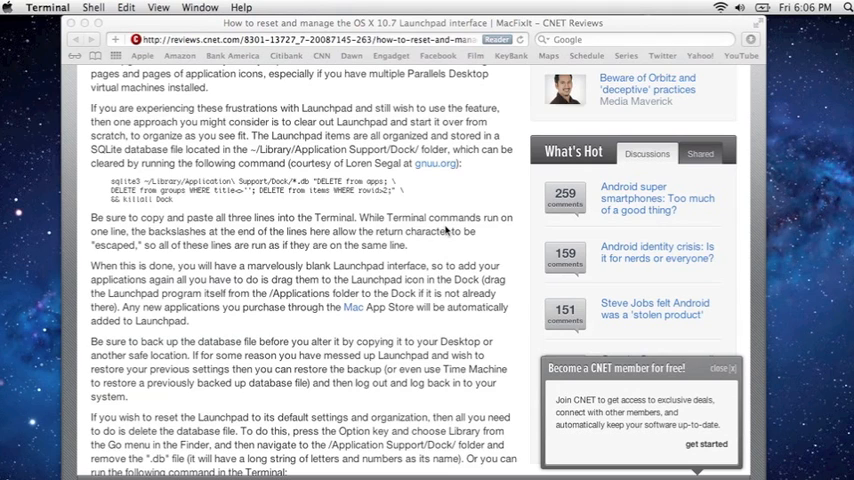
{"action": "mouse_move", "coordinate": [447, 231]}
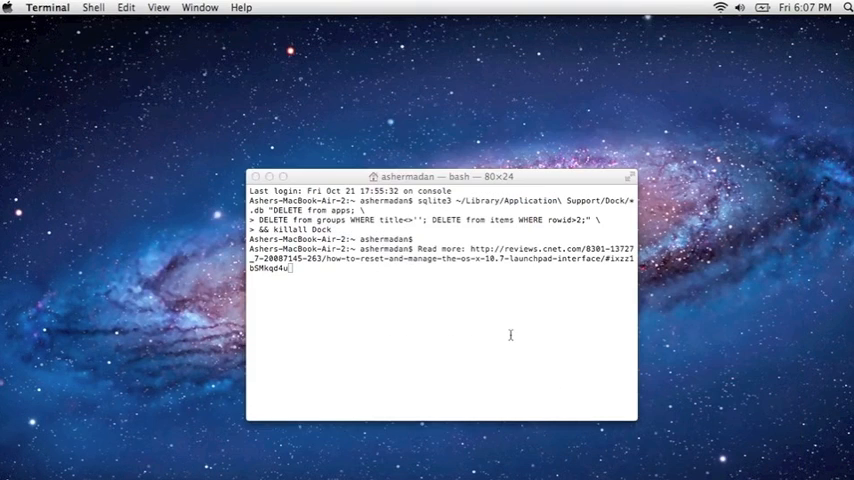
Run the sqlite3 DELETE command with 'killall Dock' in Terminal to clear Launchpad
{"action": "left_click", "coordinate": [255, 176]}
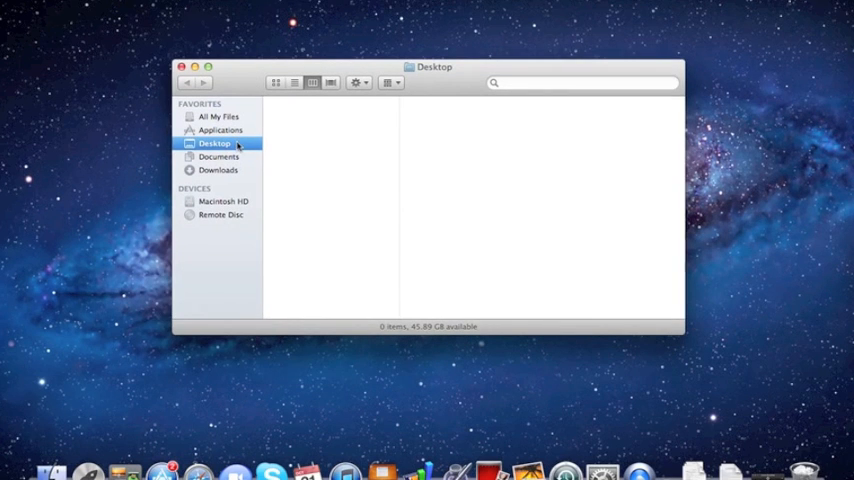
Select all 49 apps in the Applications folder, review the list, then close Finder
{"action": "left_click", "coordinate": [221, 130]}
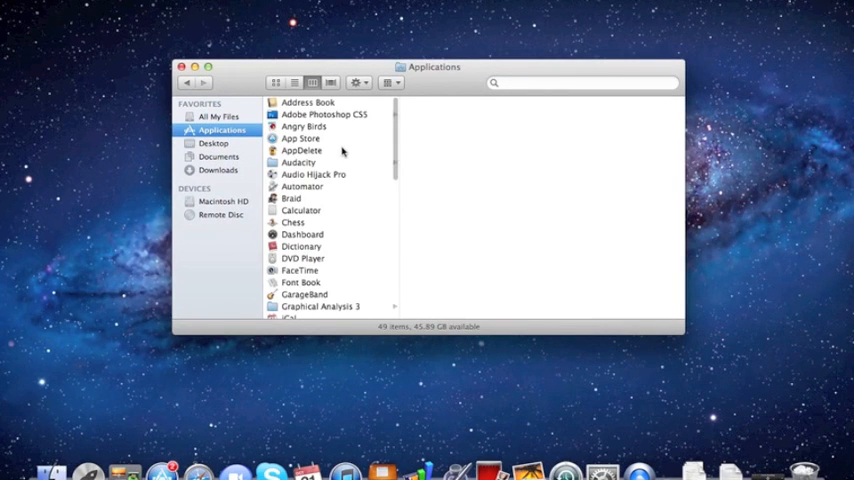
{"action": "key", "text": "cmd+a"}
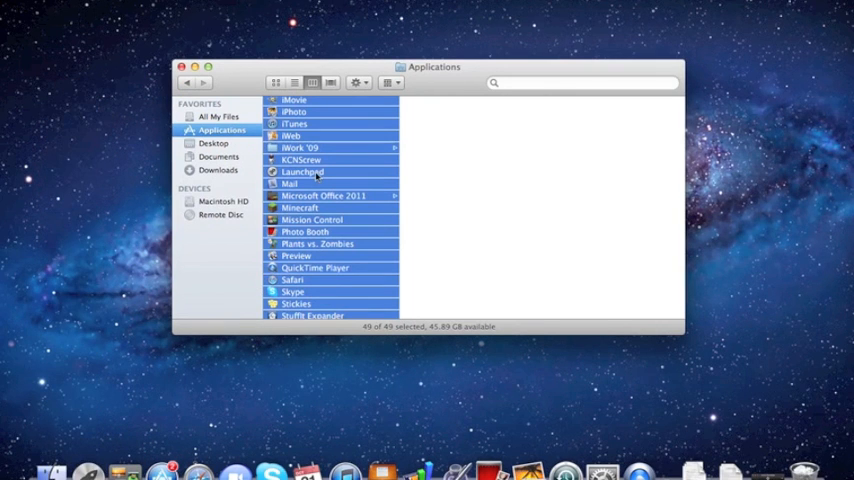
{"action": "scroll", "scroll_direction": "down", "scroll_amount": 3}
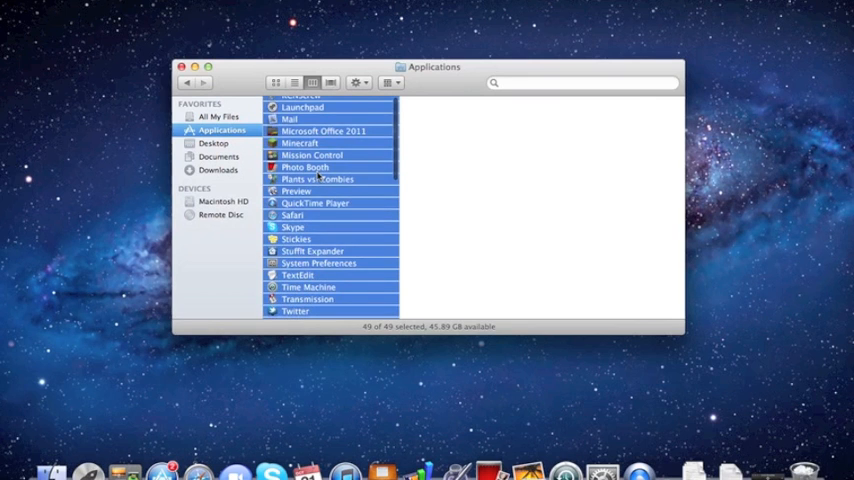
{"action": "scroll", "scroll_direction": "up", "scroll_amount": 3}
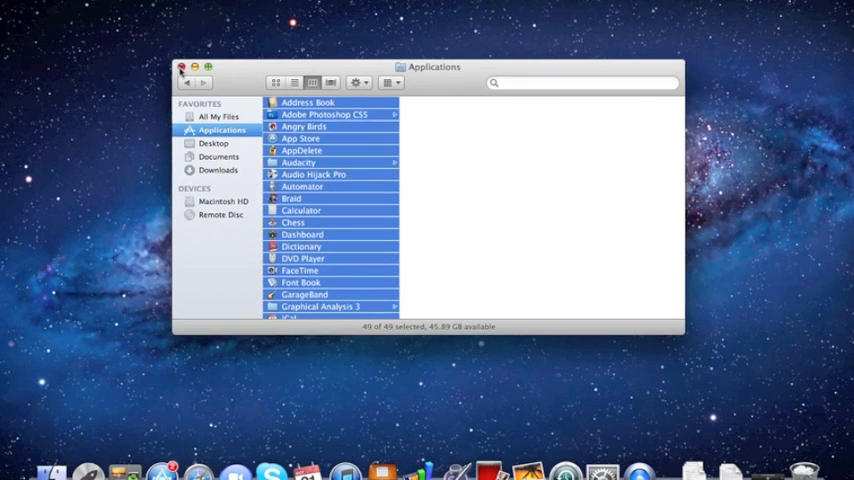
{"action": "left_click", "coordinate": [181, 67]}
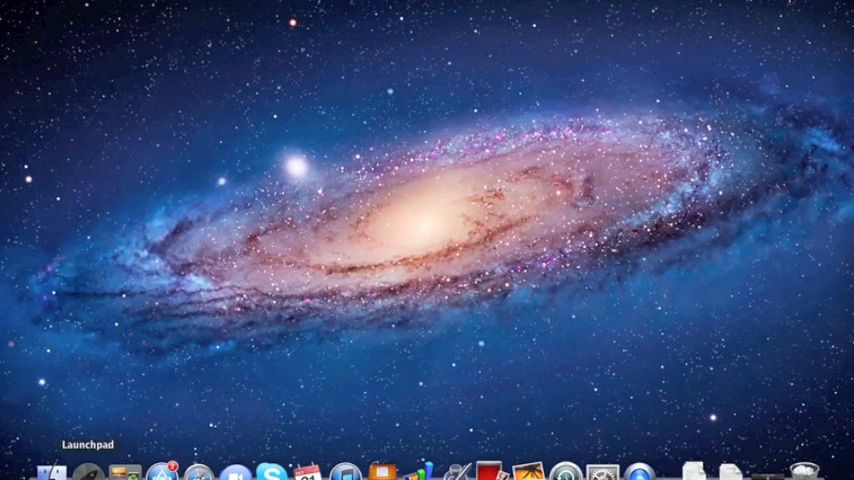
Open Launchpad from the Dock to view the alphabetized app grid and folders
{"action": "left_click", "coordinate": [55, 470]}
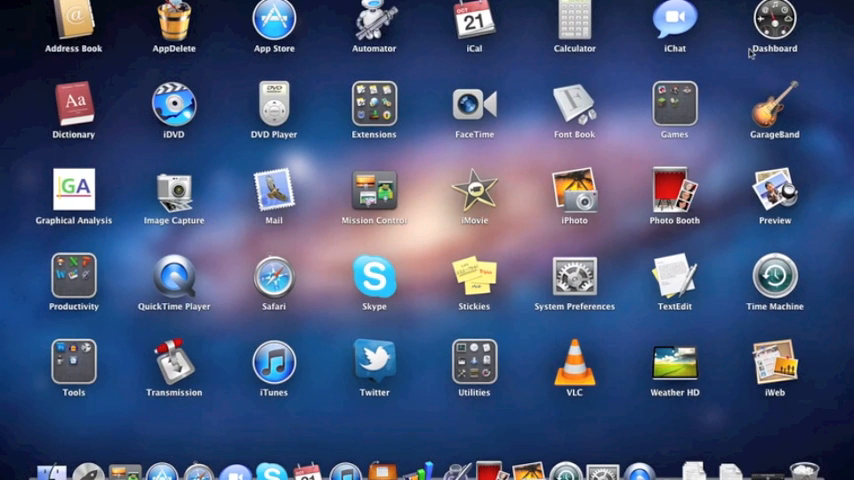
{"action": "mouse_move", "coordinate": [389, 248]}
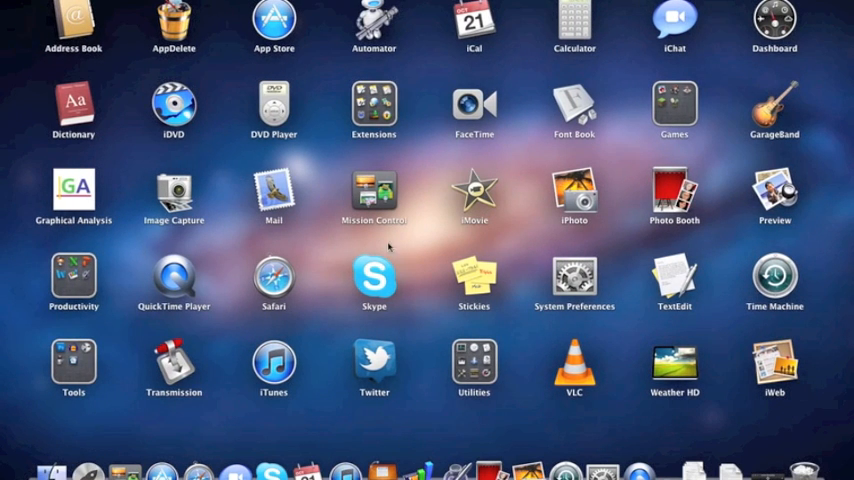
{"action": "left_click", "coordinate": [474, 365]}
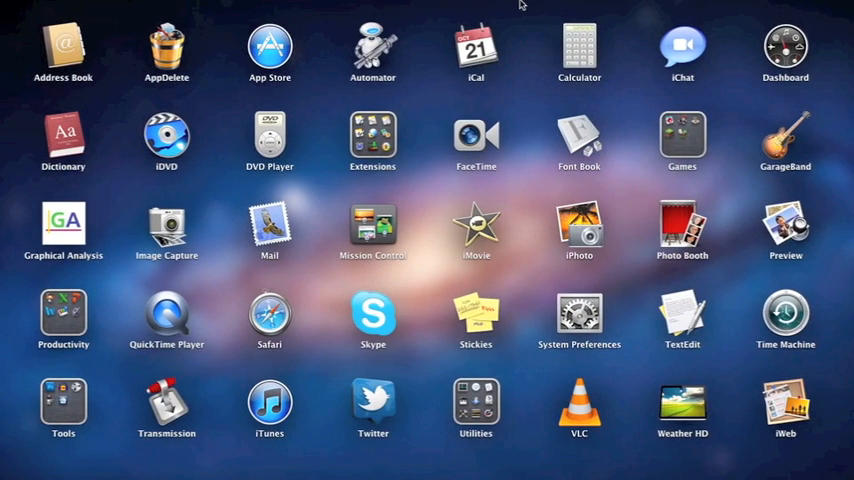
{"action": "mouse_move", "coordinate": [513, 351]}
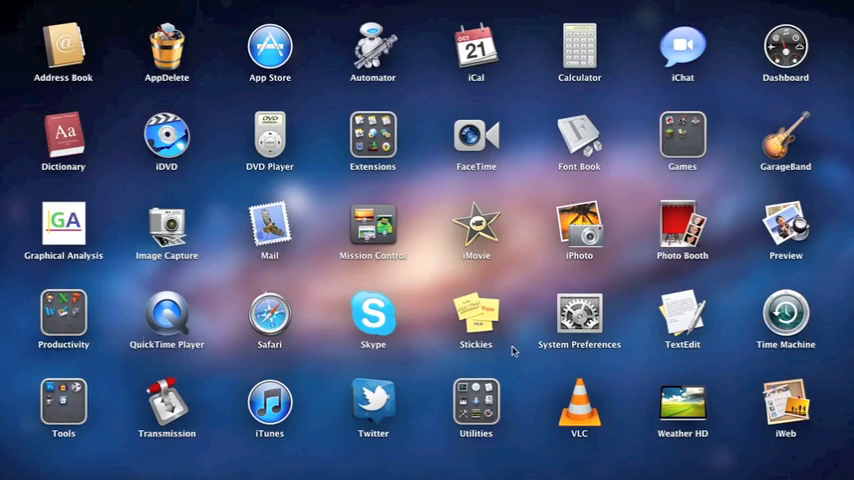
{"action": "mouse_move", "coordinate": [828, 422]}
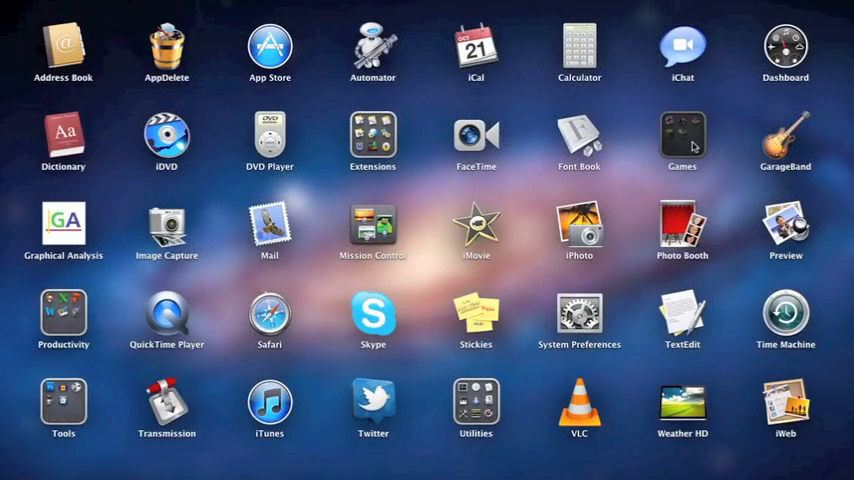
Expand the Extensions folder in Launchpad to see its apps
{"action": "left_click", "coordinate": [372, 137]}
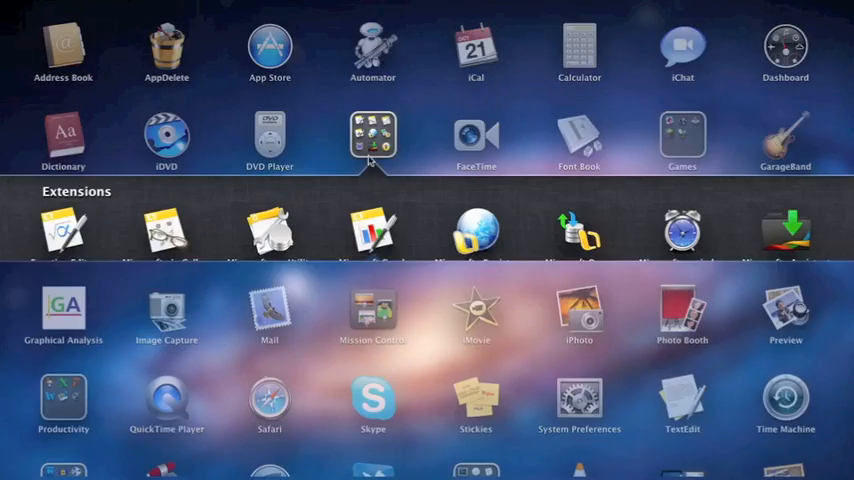